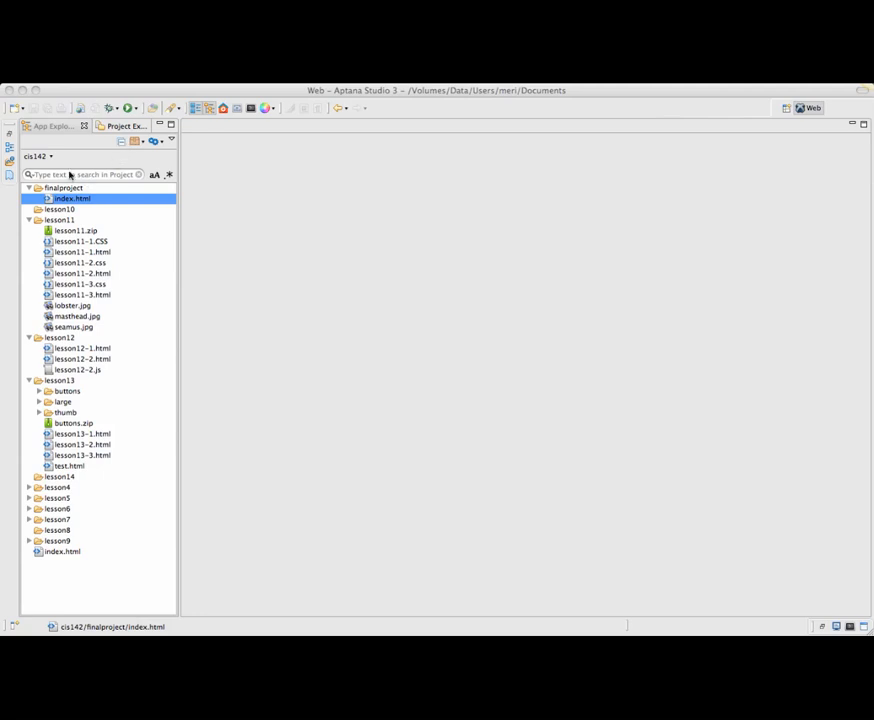
Bring up the File > New choices with index.html in finalproject selected.
left_click(50, 124)
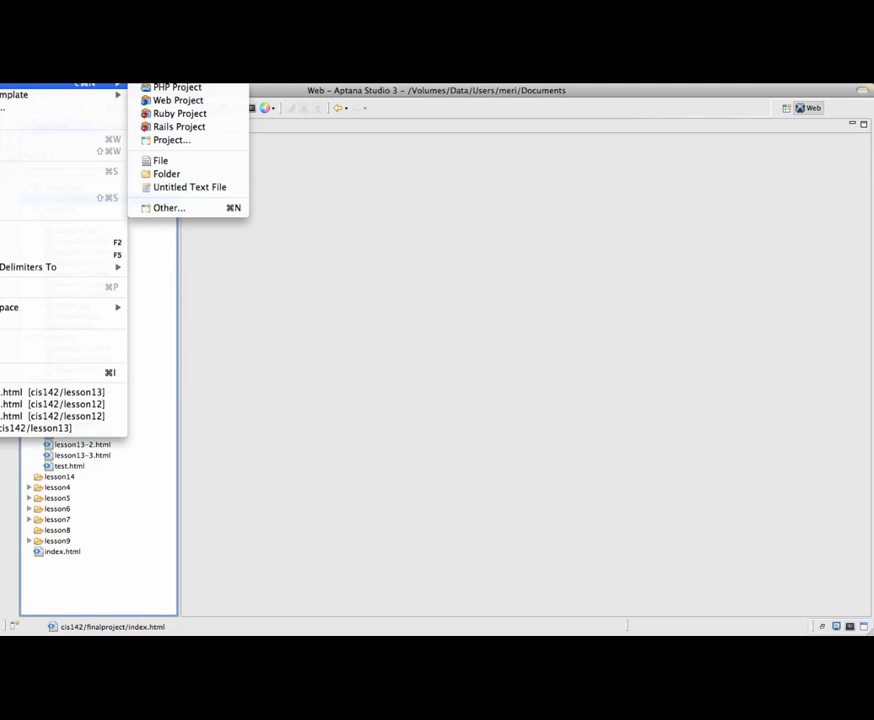
mouse_move(168, 172)
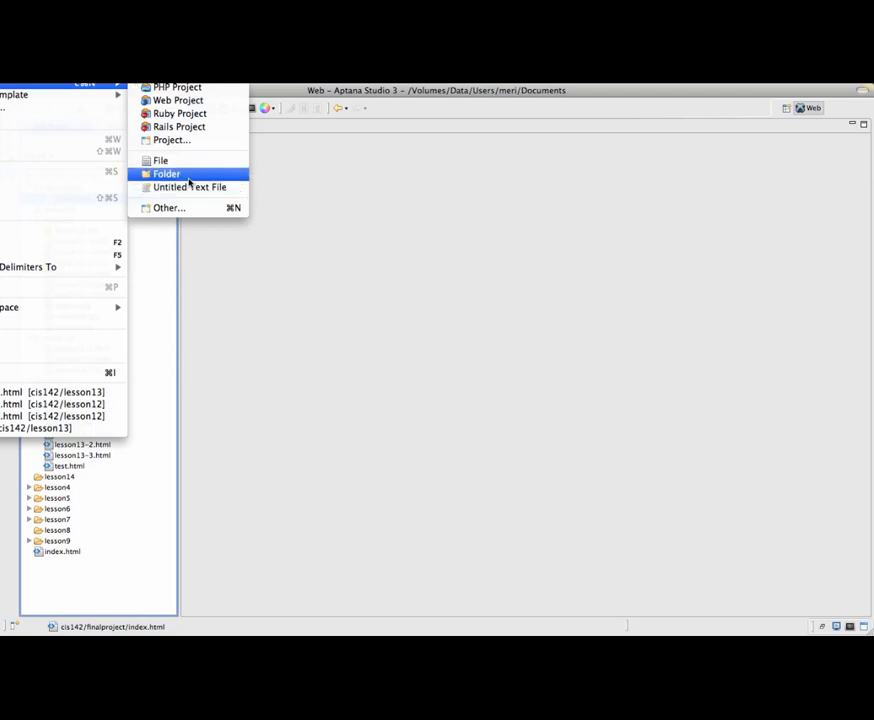
Start a new Folder under cis142/finalproject and name it 'images'.
left_click(166, 172)
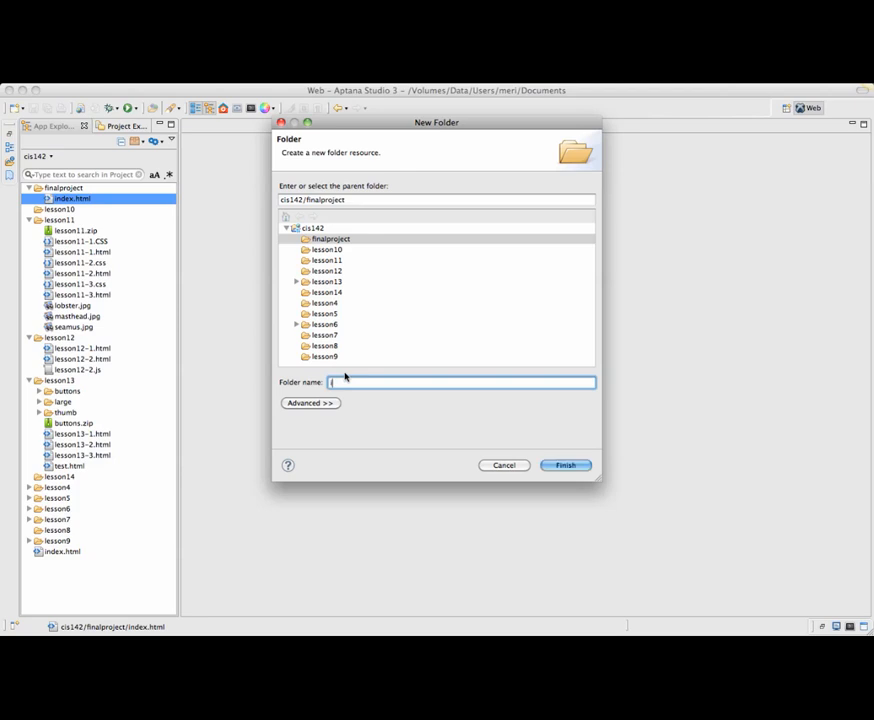
type("image")
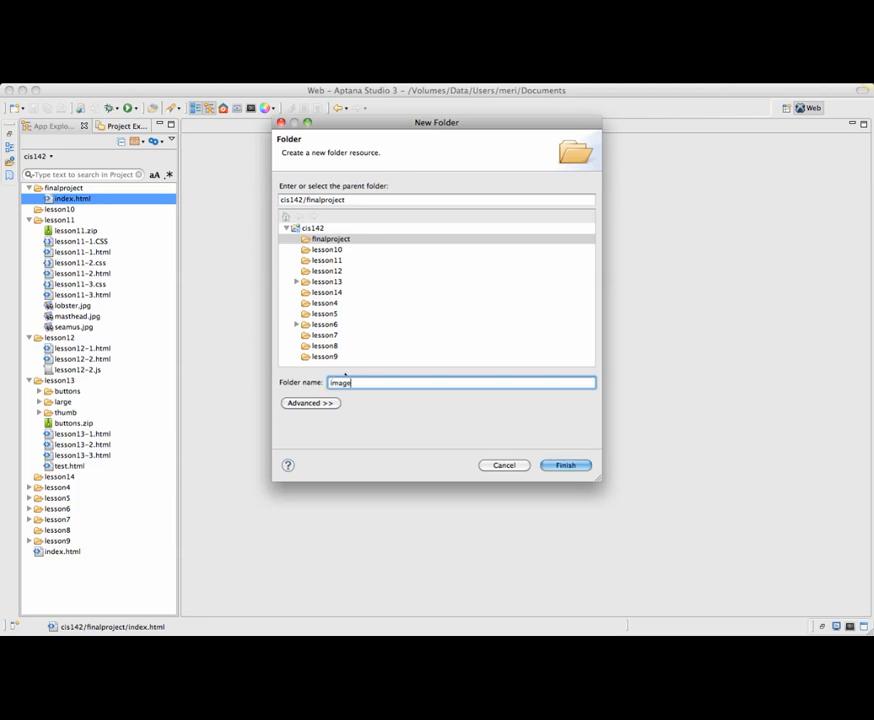
type("s")
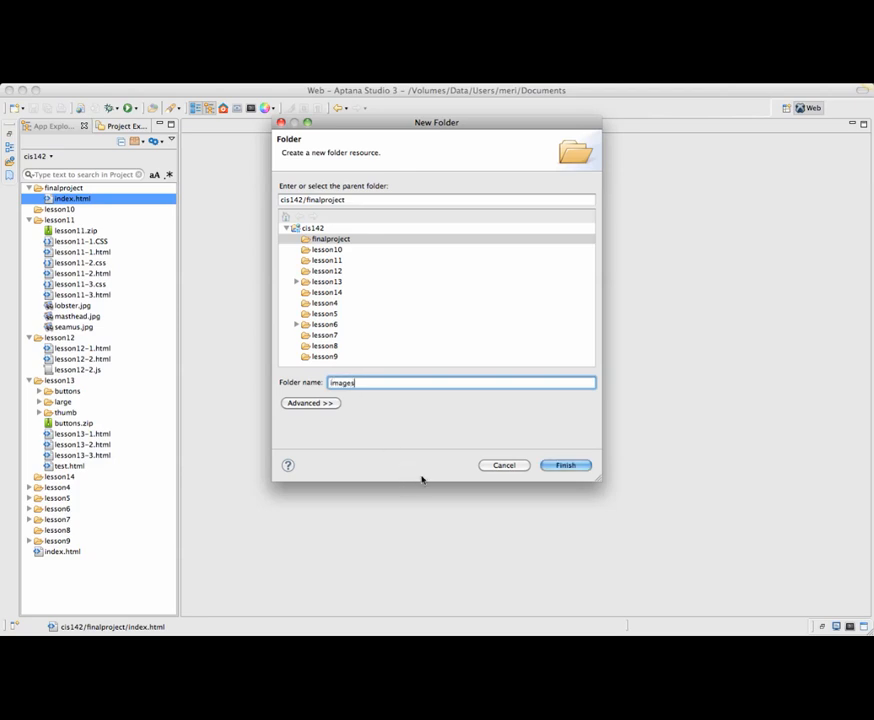
Finish creating the images folder and select it beside index.html in the Project Explorer.
left_click(564, 464)
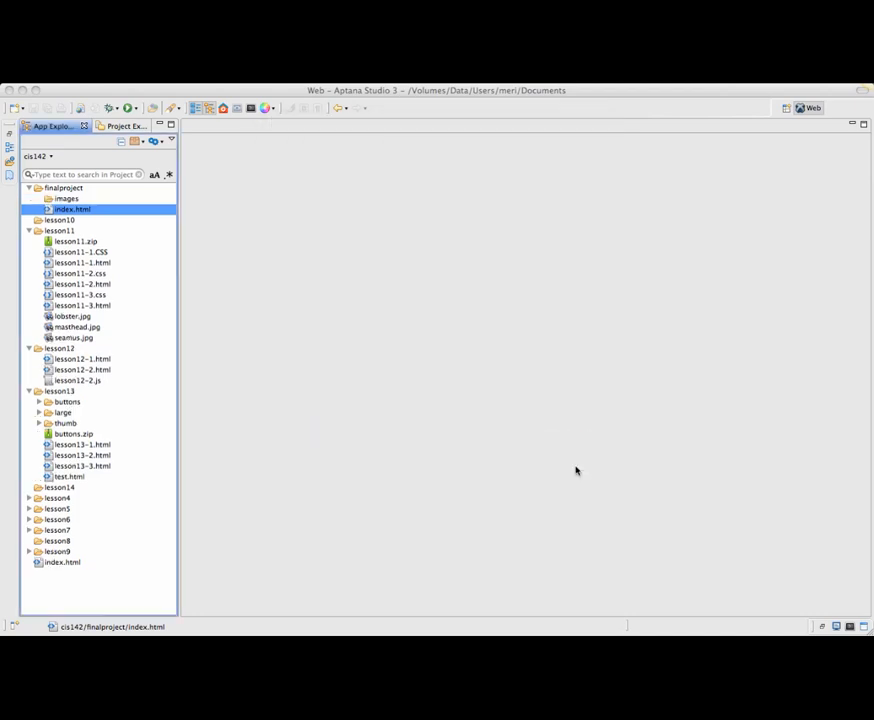
left_click(66, 198)
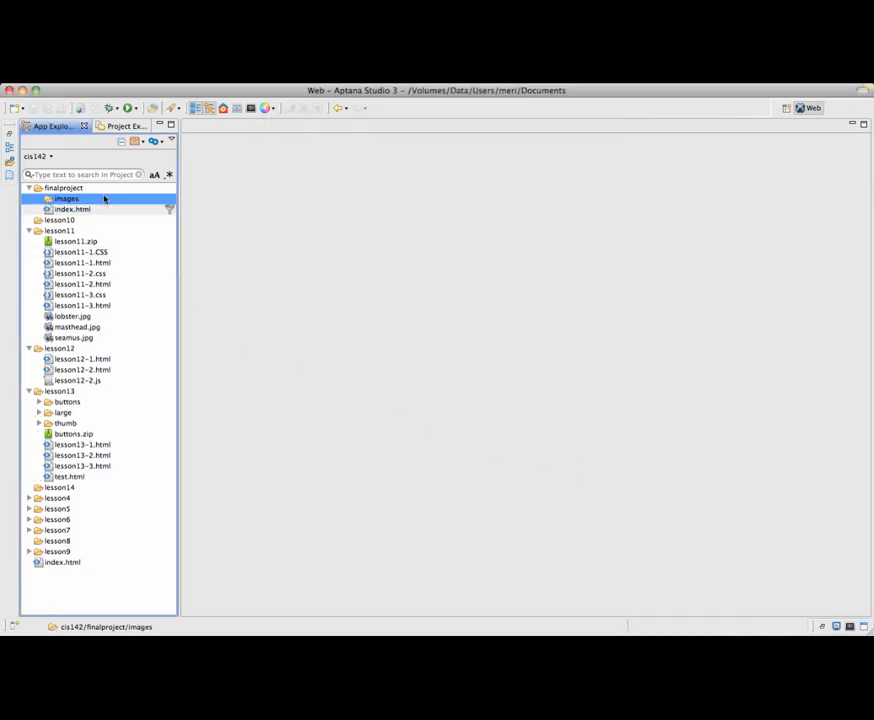
mouse_move(90, 210)
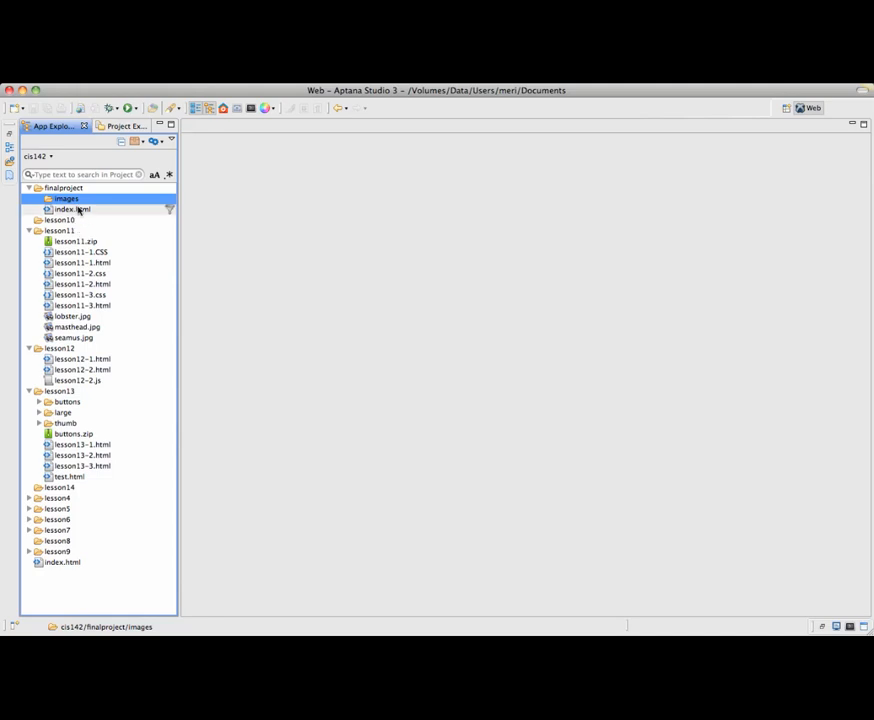
mouse_move(78, 210)
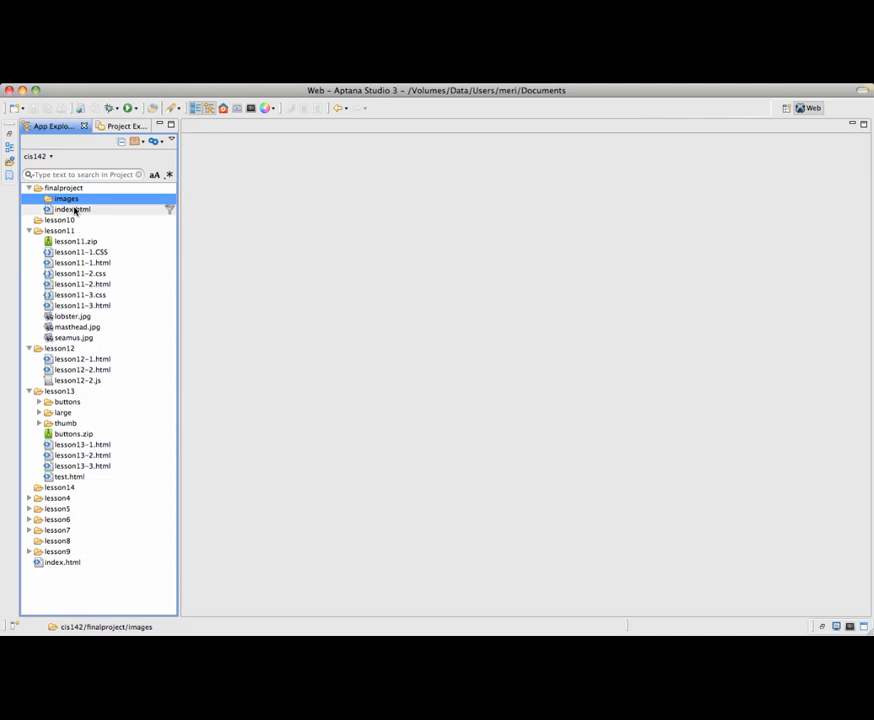